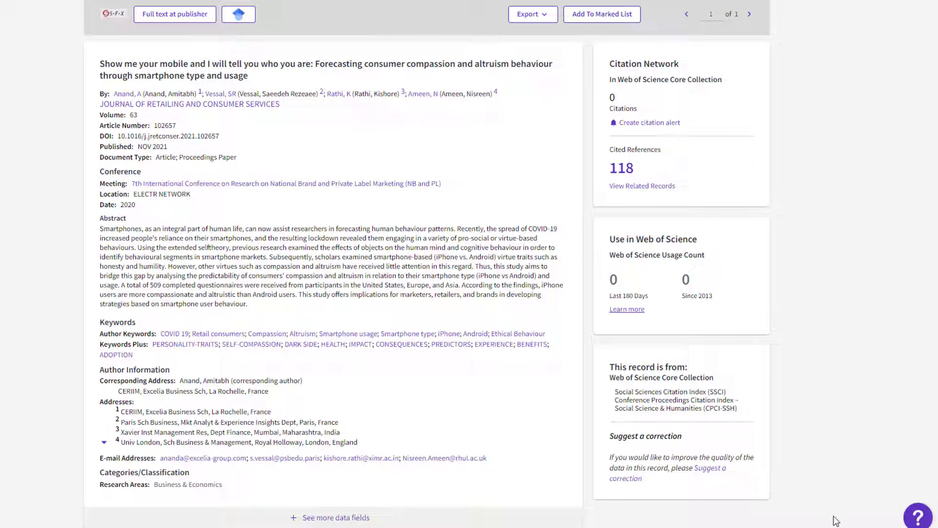
mouse_move(906, 332)
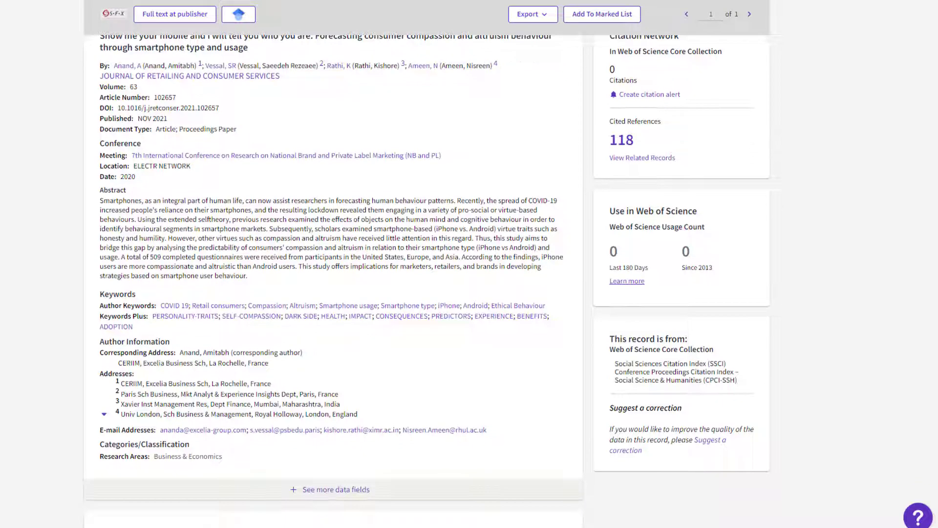
List the 18,543 records sharing the article's 118 cited references via View Related Records
scroll("down", 3)
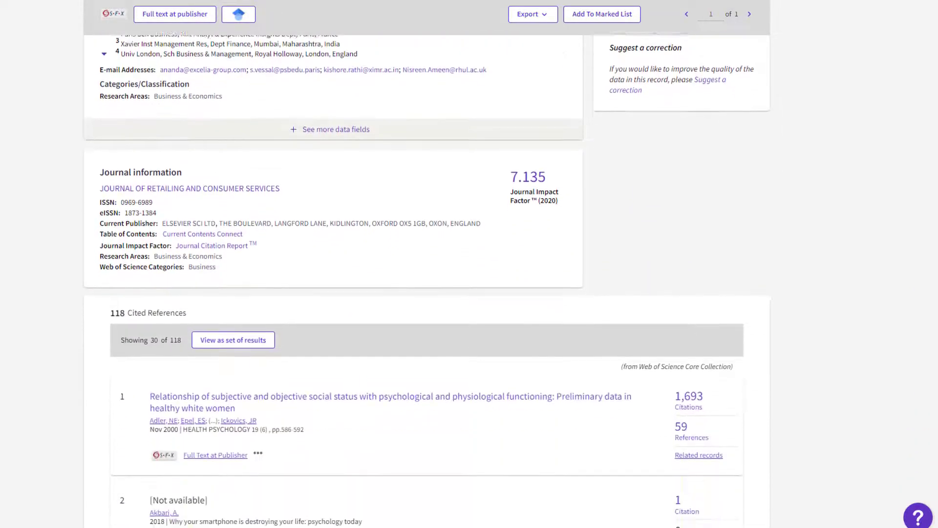
scroll("down", 3)
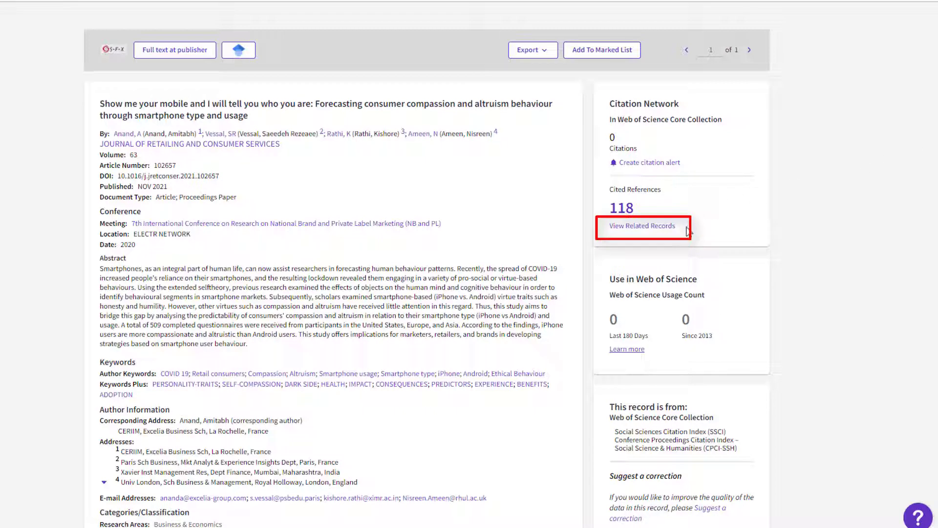
mouse_move(642, 226)
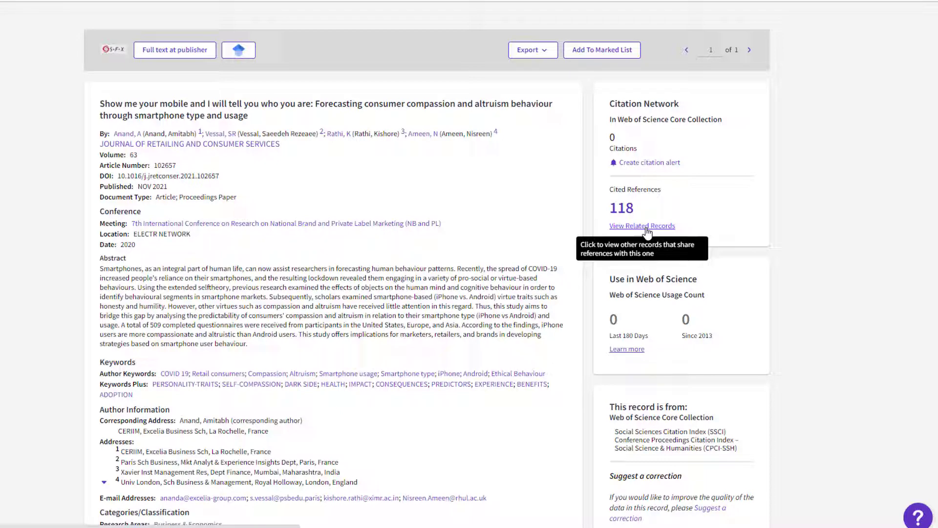
left_click(642, 226)
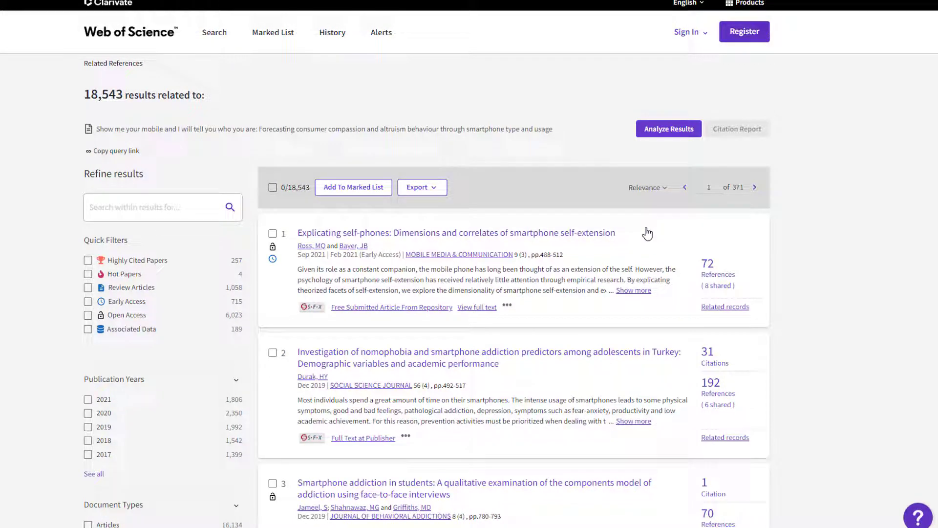
mouse_move(888, 144)
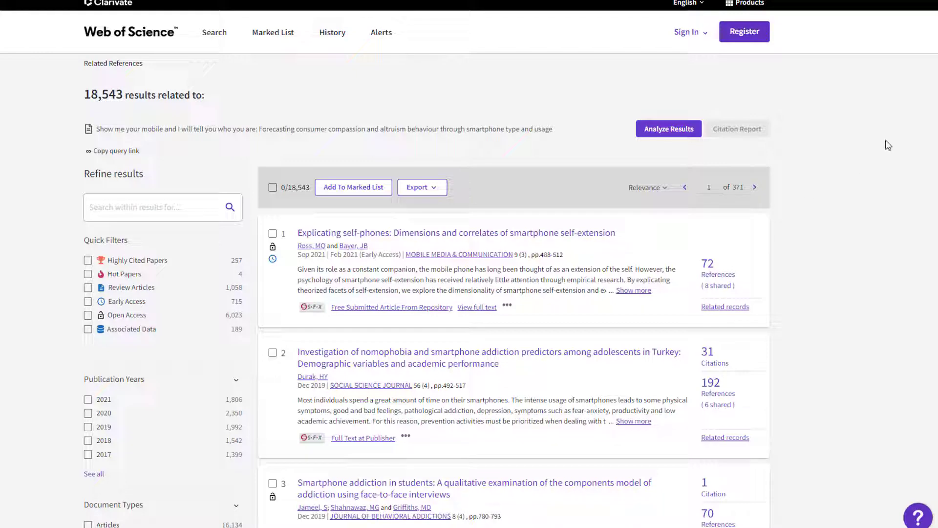
scroll("down", 3)
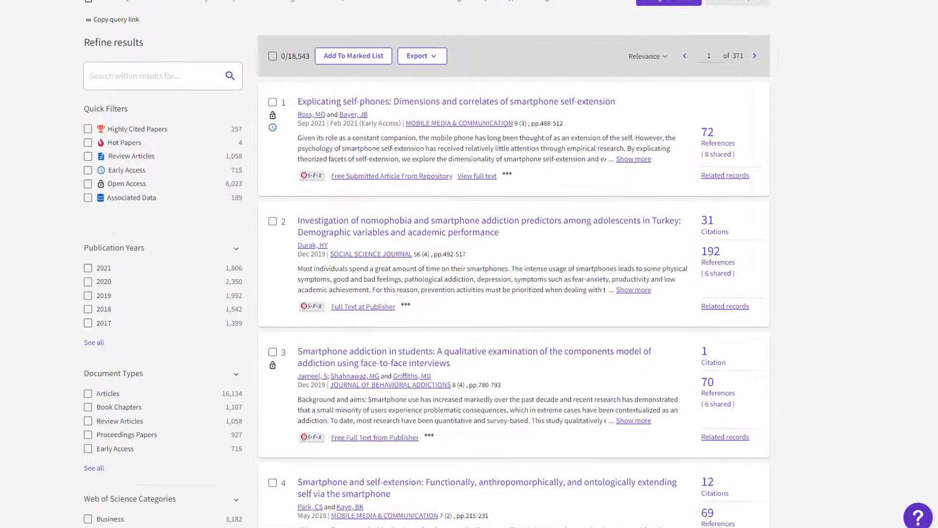
scroll("down", 3)
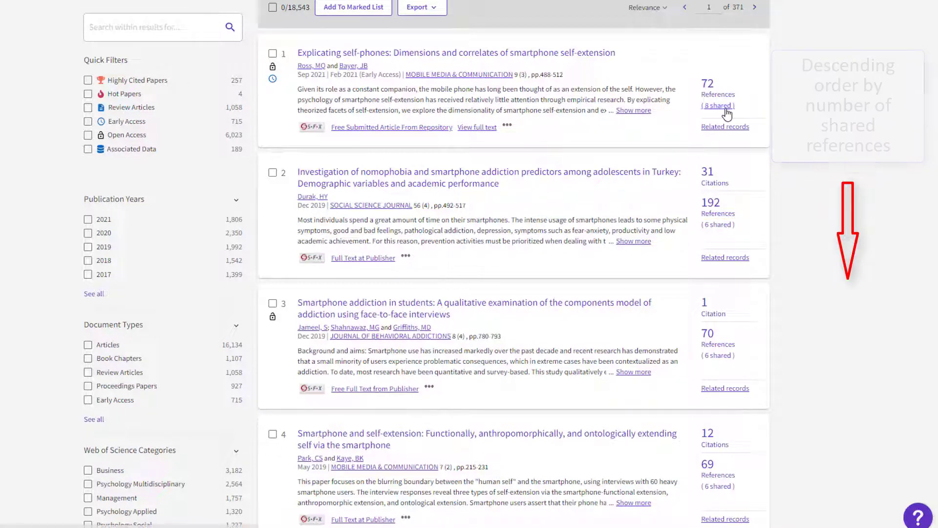
Show the 8 references the Explicating self-phones paper shares with the smartphone article
left_click(717, 105)
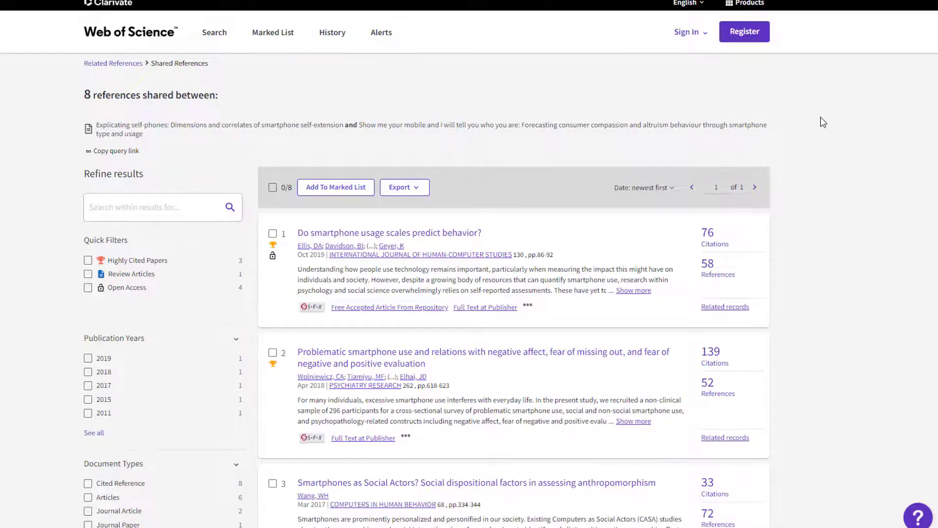
scroll("down", 3)
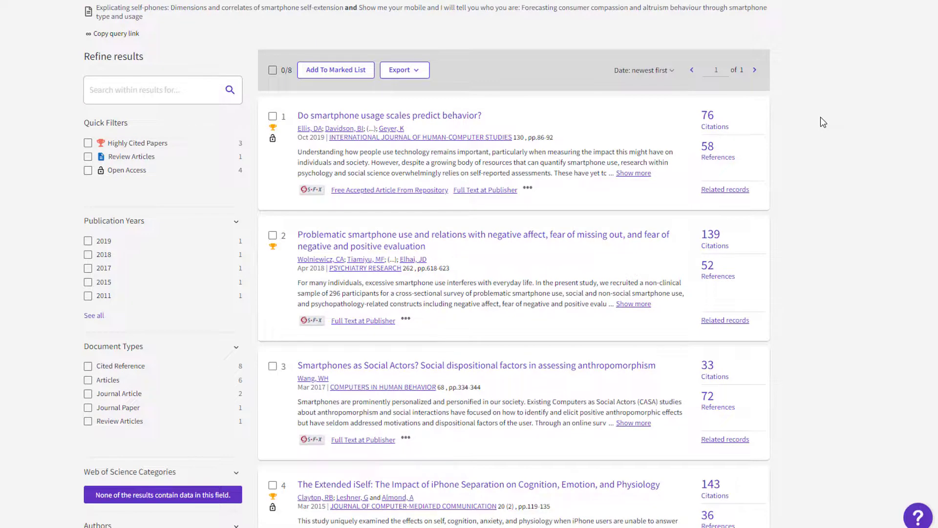